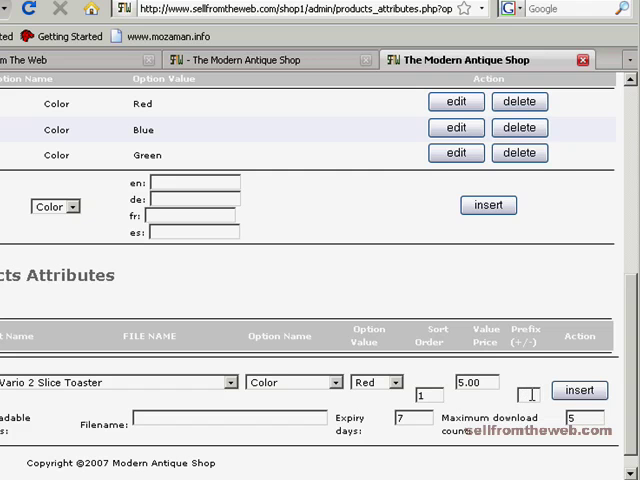
pyautogui.moveTo(528, 392)
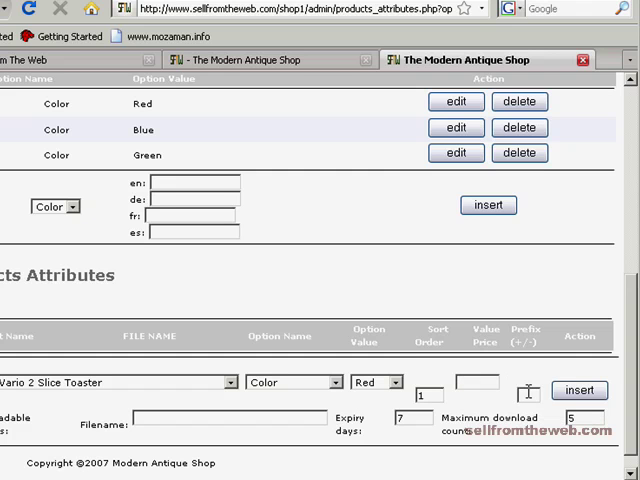
# Insert the Color: Red attribute for the Dualit Vario 2 Slice Toaster.
pyautogui.click(580, 390)
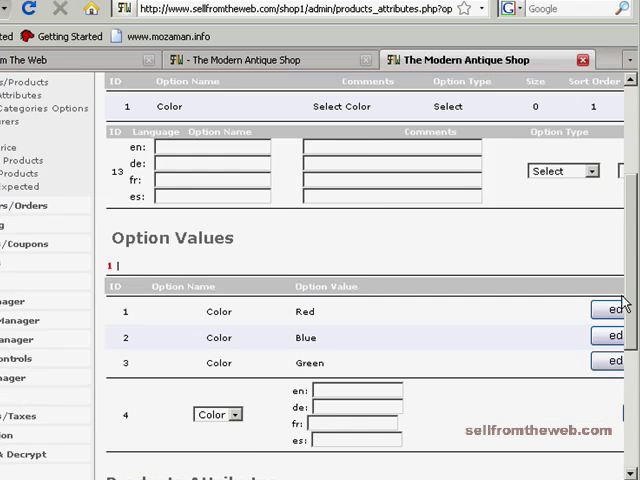
pyautogui.scroll(-3)
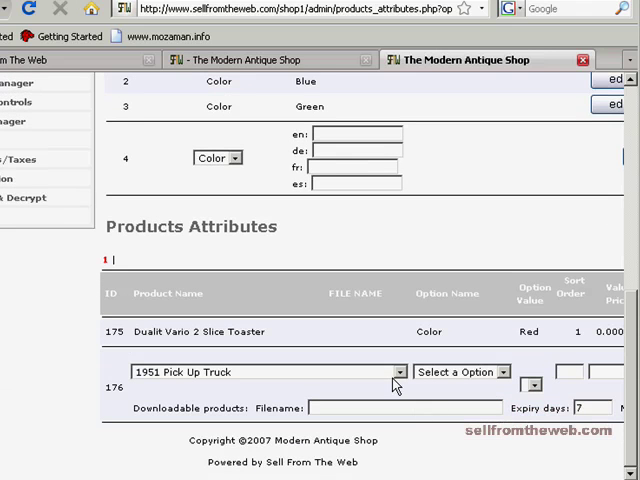
# Insert a second toaster attribute with option Color and value Blue.
pyautogui.click(398, 372)
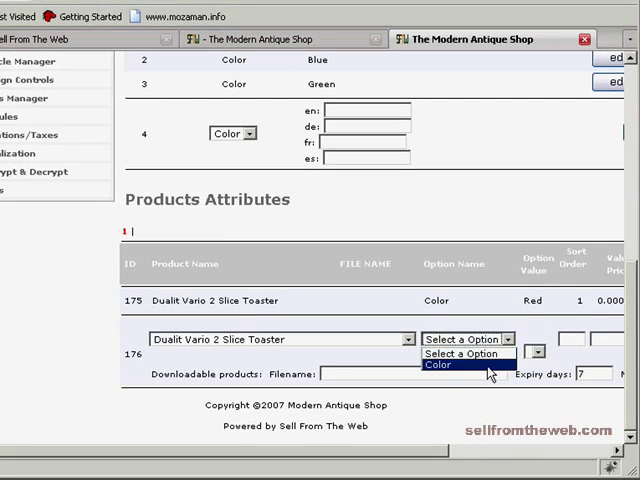
pyautogui.click(438, 364)
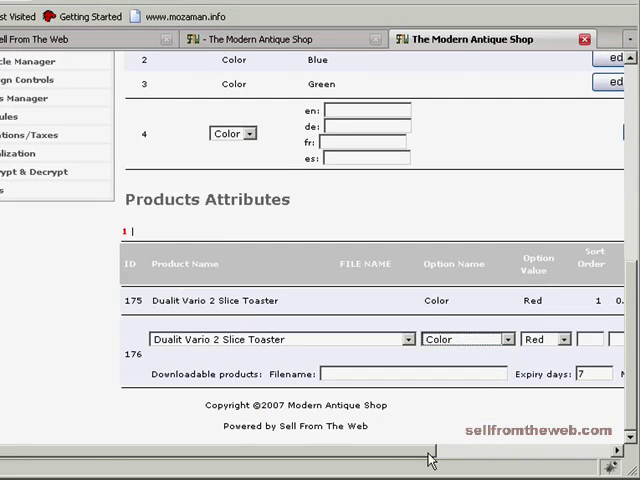
pyautogui.hscroll(3)
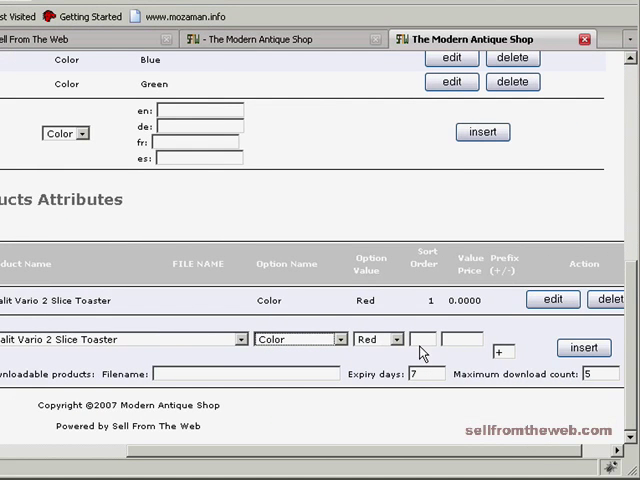
pyautogui.click(380, 340)
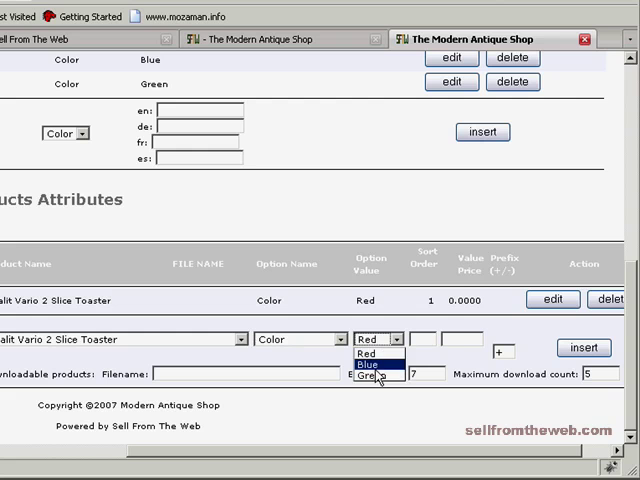
pyautogui.click(372, 364)
pyautogui.write('2')
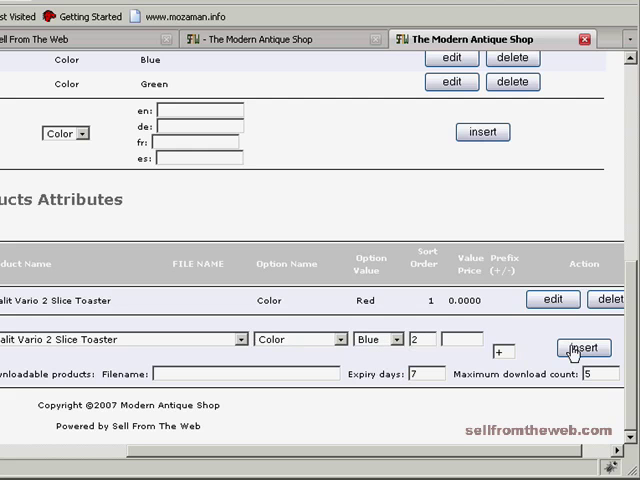
pyautogui.click(584, 348)
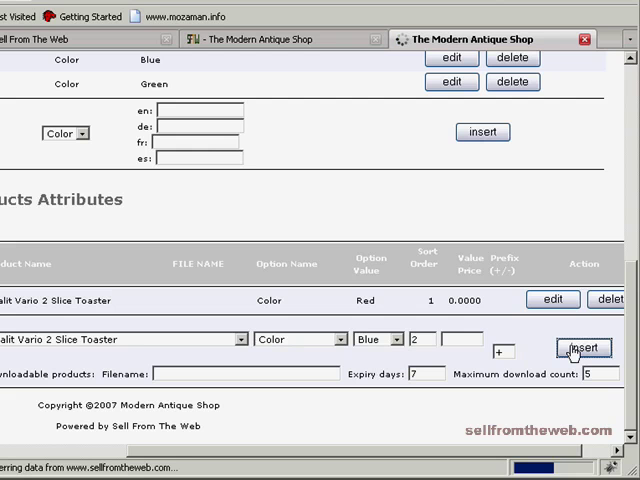
# Insert a third toaster attribute, Color: Green with sort order 3, alongside Red and Blue.
pyautogui.click(584, 348)
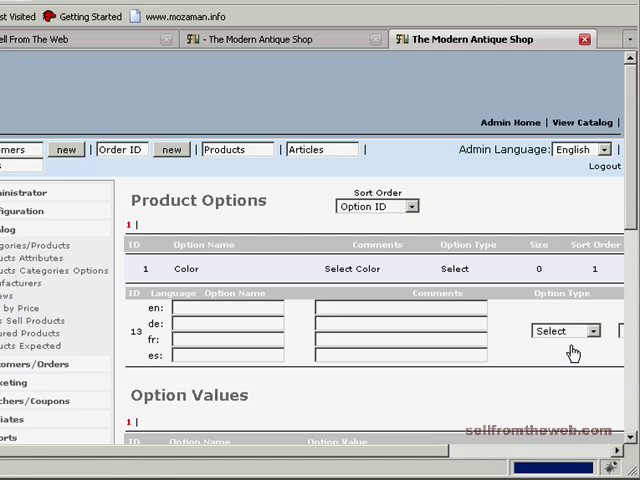
pyautogui.scroll(-3)
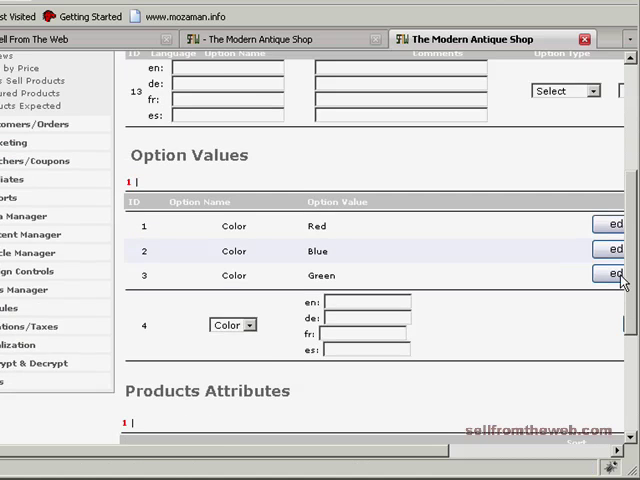
pyautogui.scroll(-3)
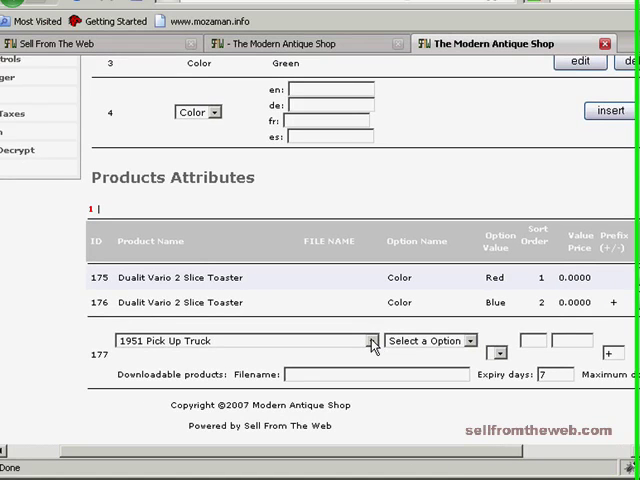
pyautogui.click(378, 340)
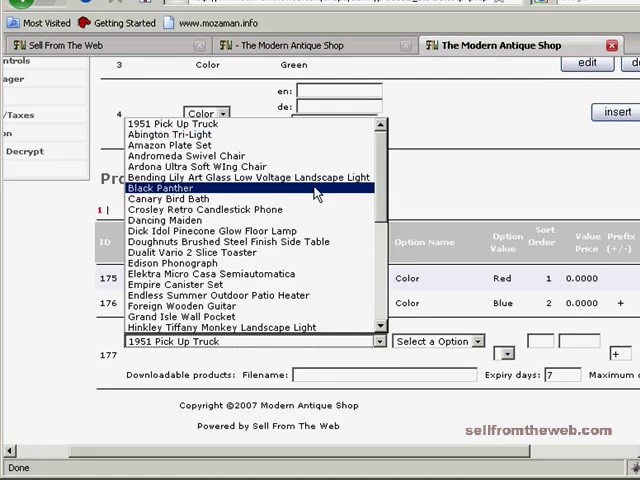
pyautogui.moveTo(250, 252)
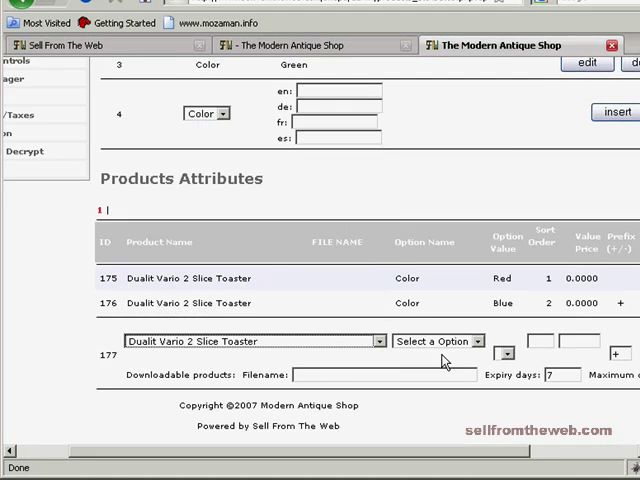
pyautogui.click(438, 356)
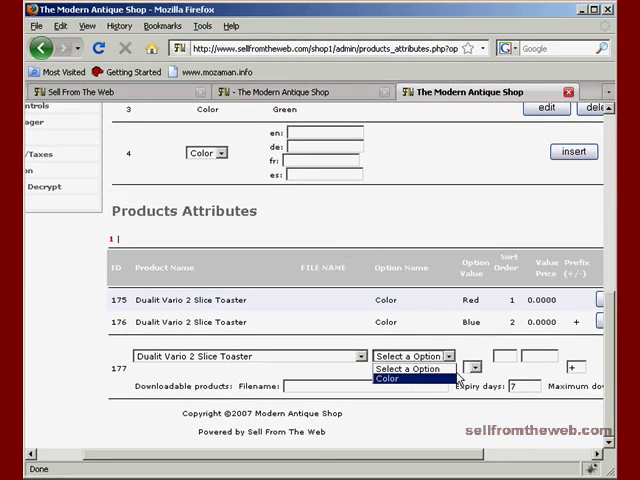
pyautogui.click(404, 384)
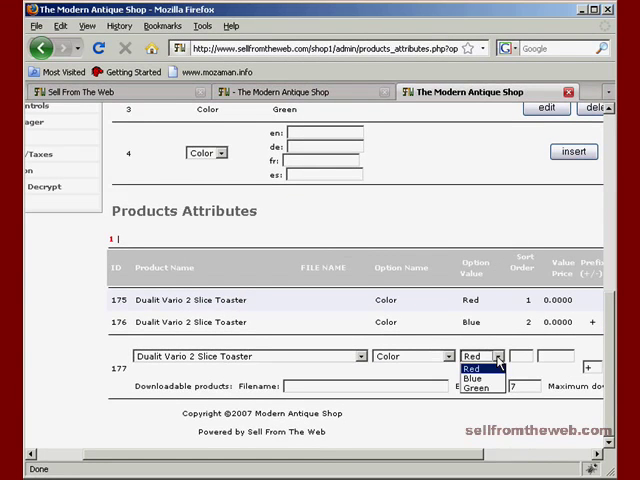
pyautogui.click(480, 390)
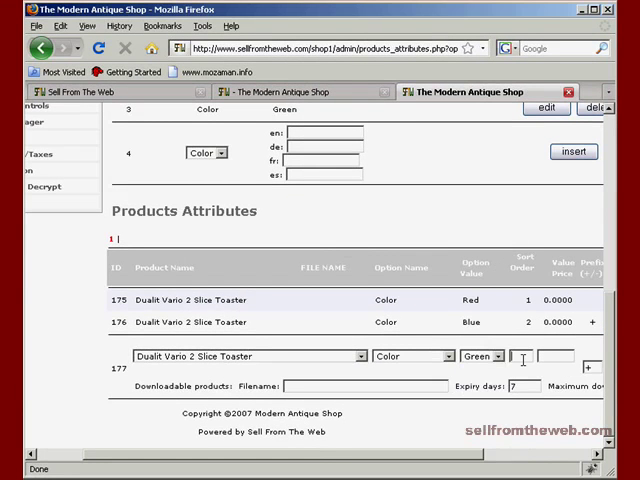
pyautogui.write('3')
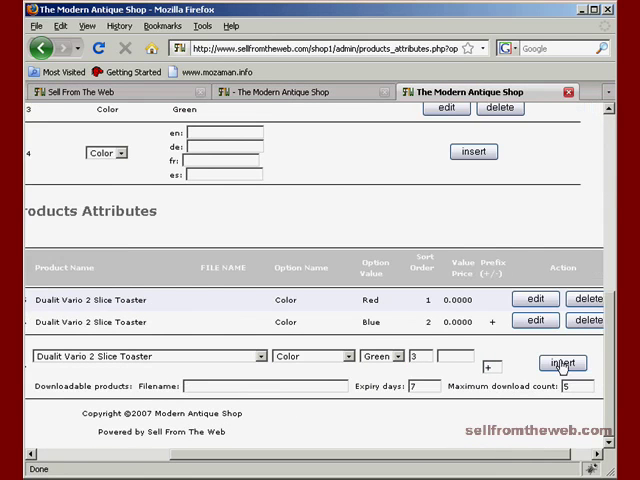
pyautogui.click(562, 364)
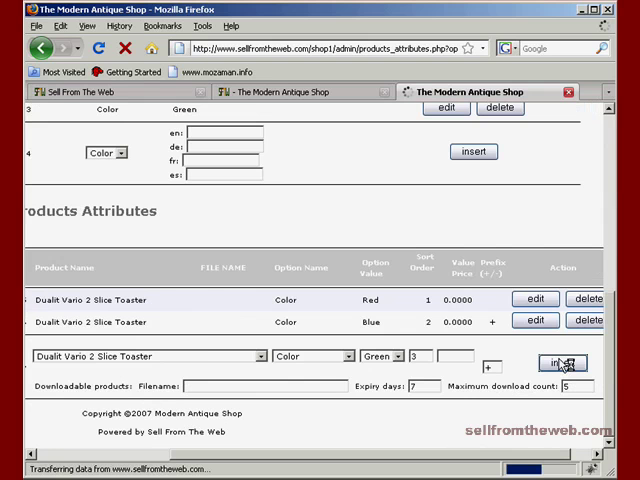
pyautogui.moveTo(458, 364)
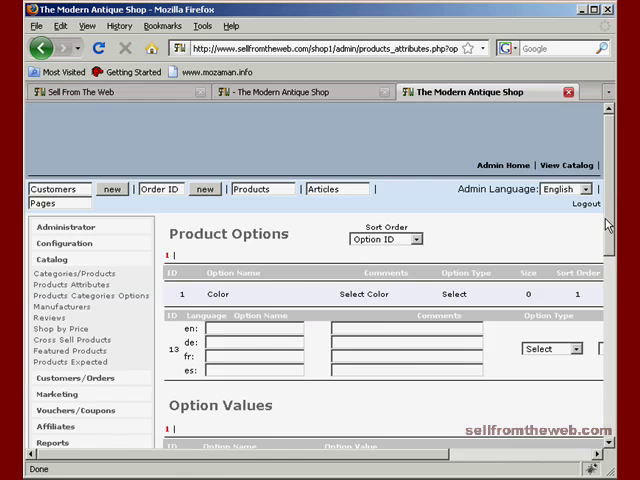
pyautogui.scroll(-3)
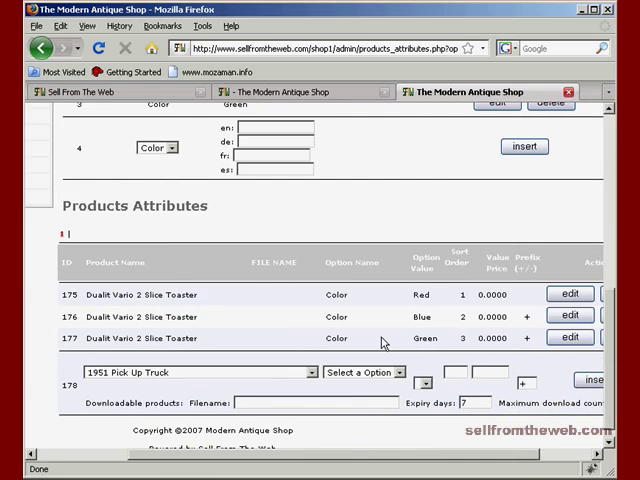
pyautogui.moveTo(334, 92)
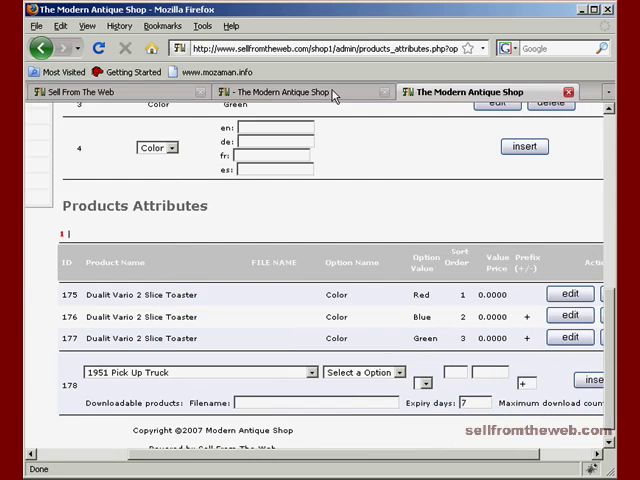
# Browse the storefront categories through Home Decor and Collectibles to Appliances.
pyautogui.click(290, 92)
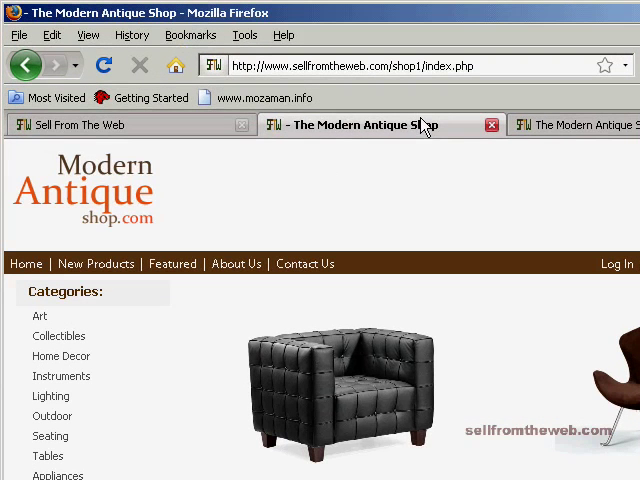
pyautogui.moveTo(62, 356)
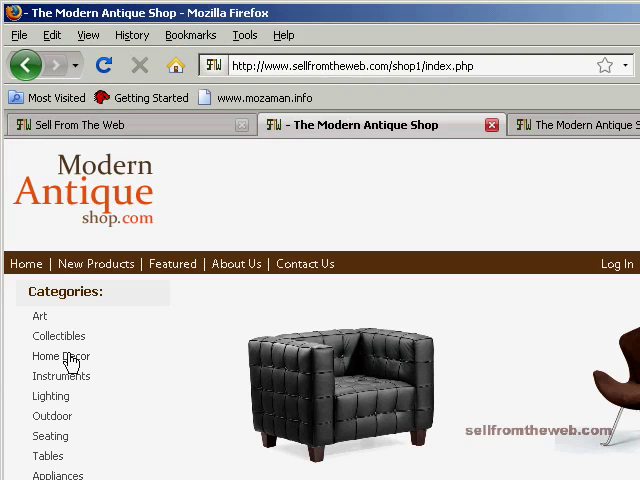
pyautogui.click(60, 356)
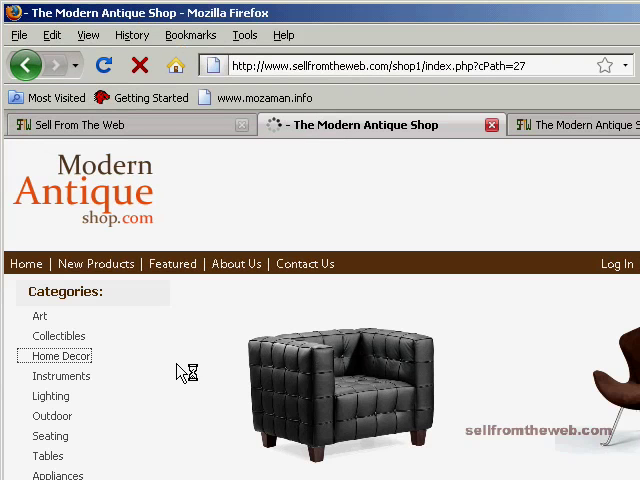
pyautogui.click(60, 356)
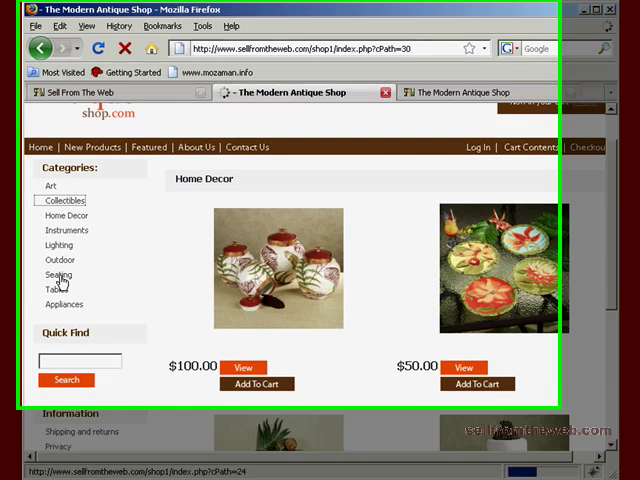
pyautogui.click(64, 200)
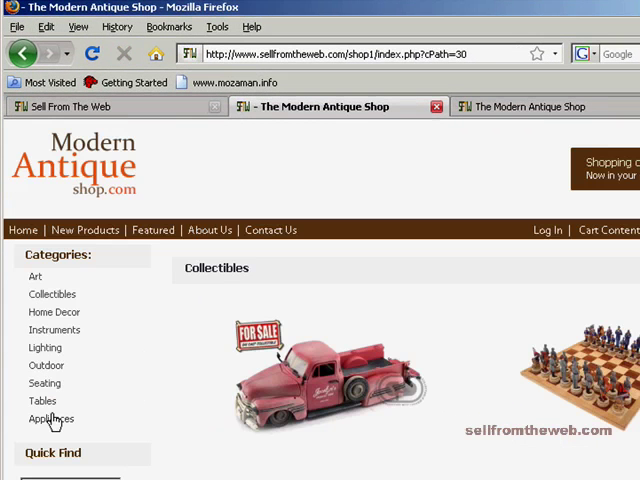
pyautogui.click(52, 420)
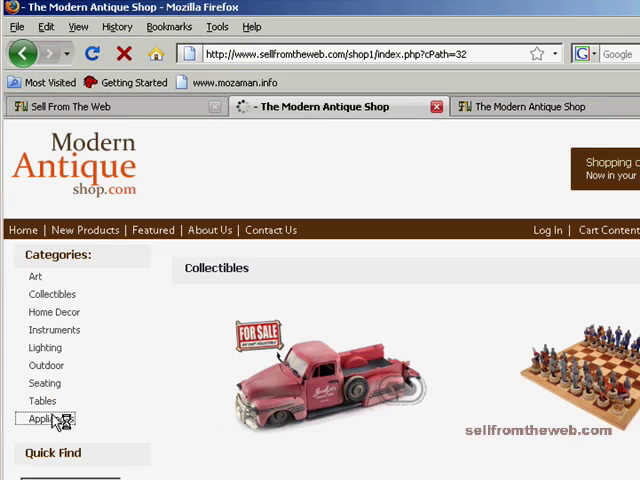
pyautogui.click(50, 418)
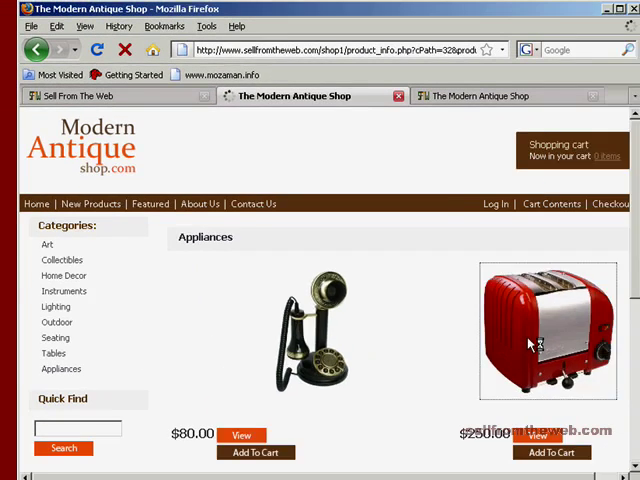
# View the toaster's product page with its Select Color dropdown defaulting to Red.
pyautogui.click(540, 436)
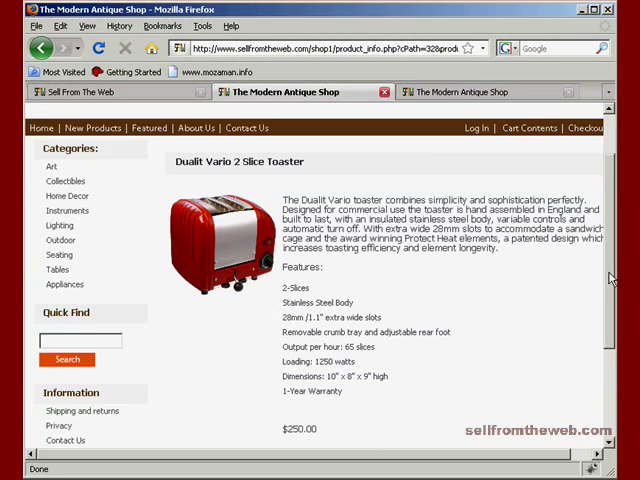
pyautogui.scroll(-3)
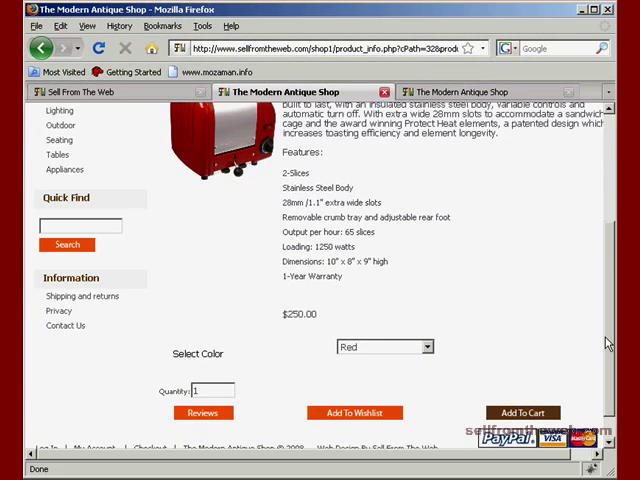
pyautogui.moveTo(436, 348)
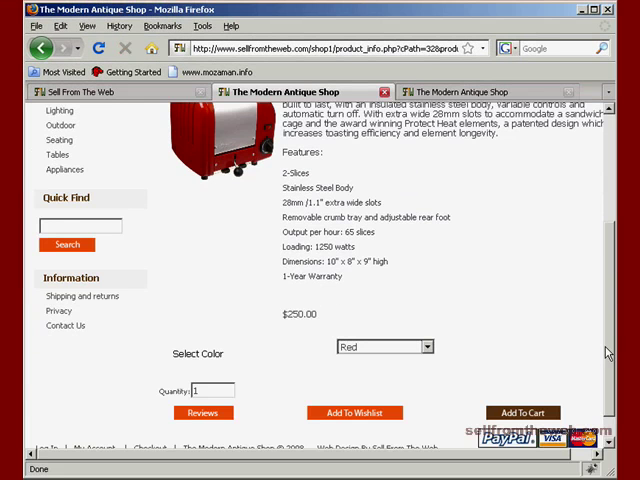
pyautogui.scroll(3)
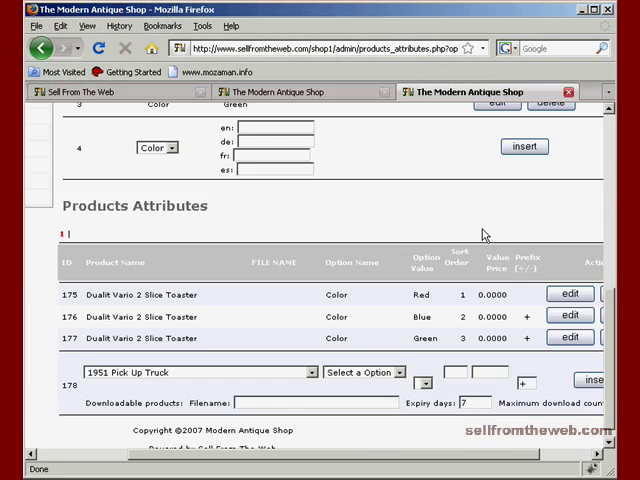
pyautogui.scroll(-3)
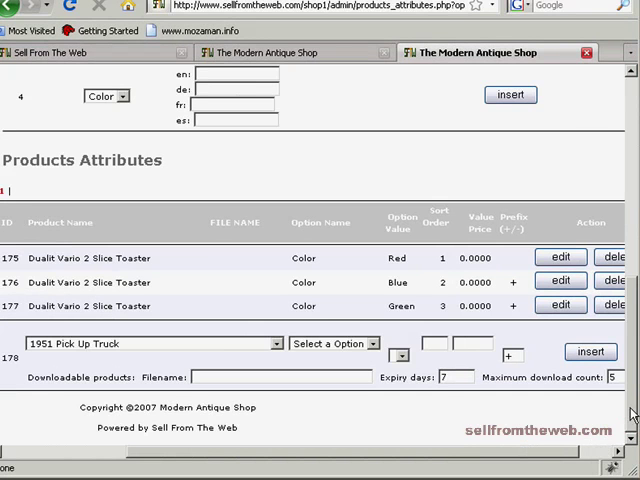
pyautogui.scroll(3)
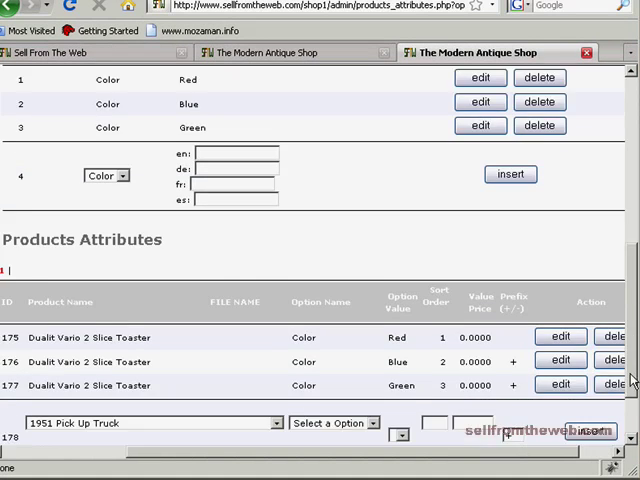
pyautogui.scroll(-3)
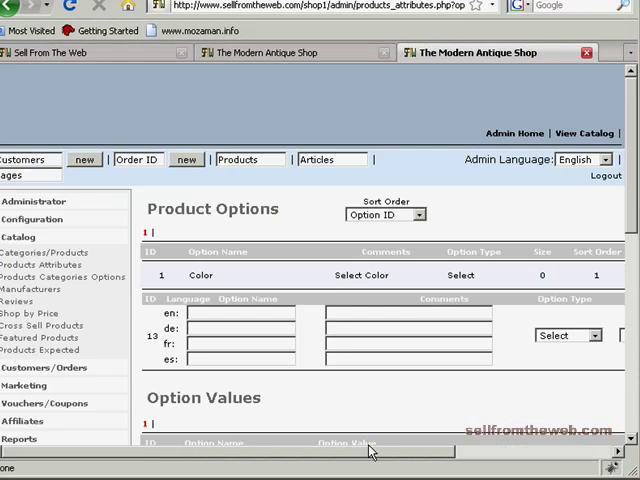
pyautogui.moveTo(344, 410)
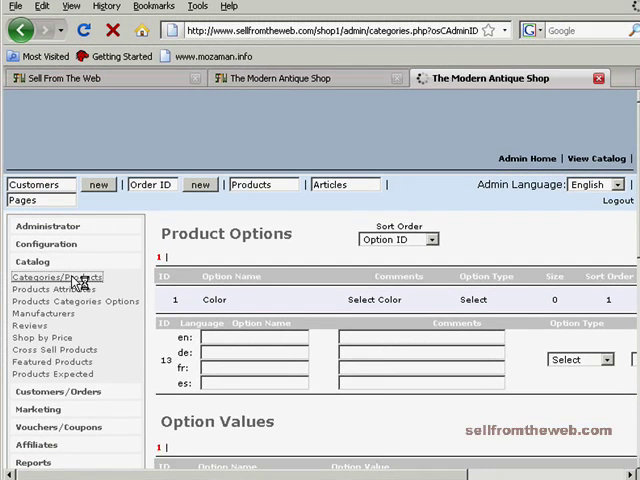
# Show the toaster's catalog entry in Appliances down to its Products Attributes Copier section.
pyautogui.click(56, 276)
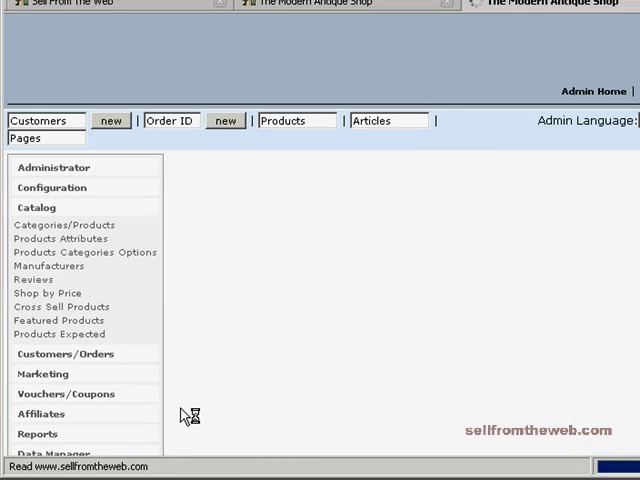
pyautogui.click(64, 224)
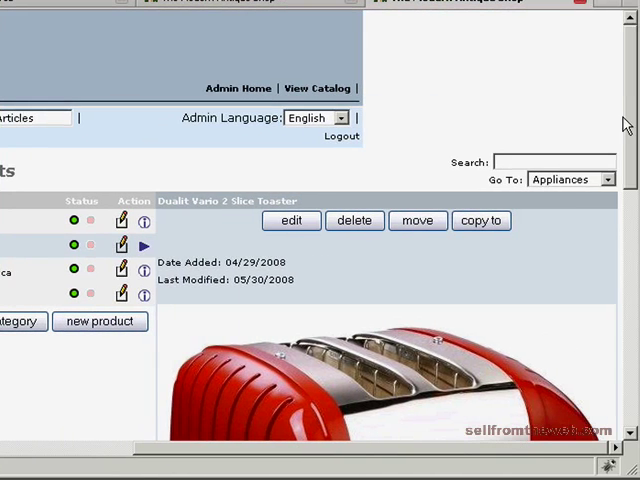
pyautogui.scroll(-3)
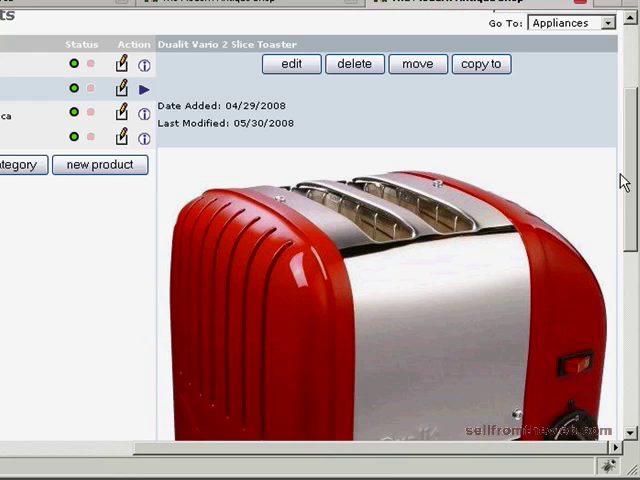
pyautogui.scroll(-3)
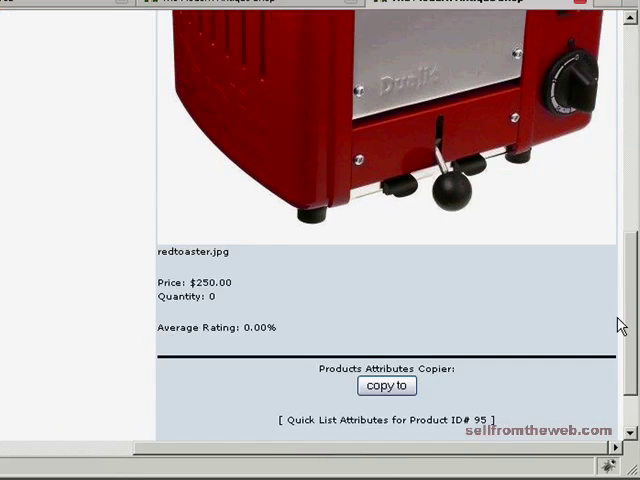
pyautogui.scroll(-3)
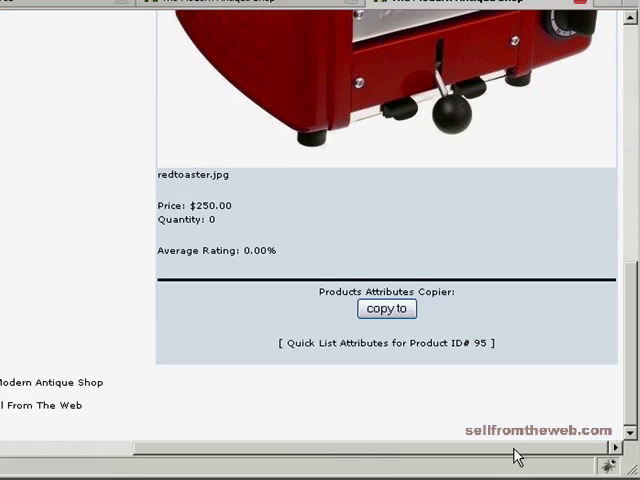
pyautogui.moveTo(416, 336)
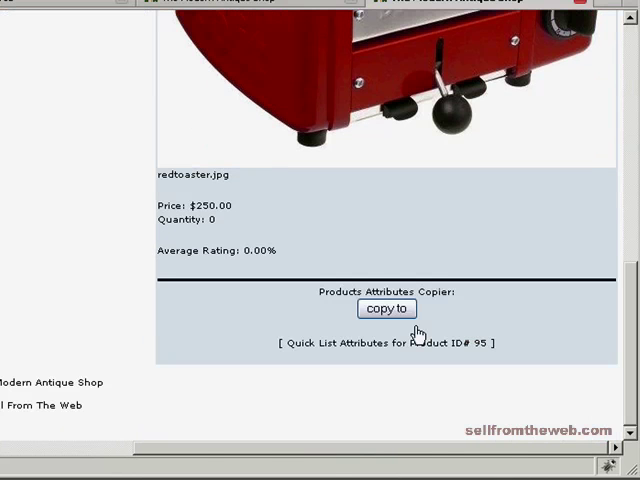
# Start the toaster's attribute copy and review the Zundo teapot preview page.
pyautogui.click(386, 308)
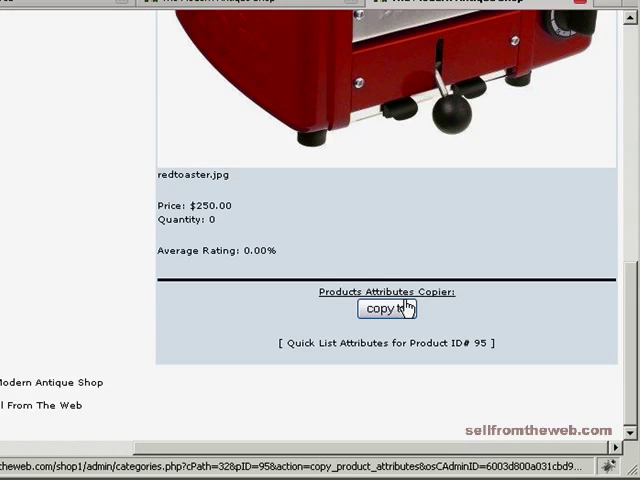
pyautogui.moveTo(590, 340)
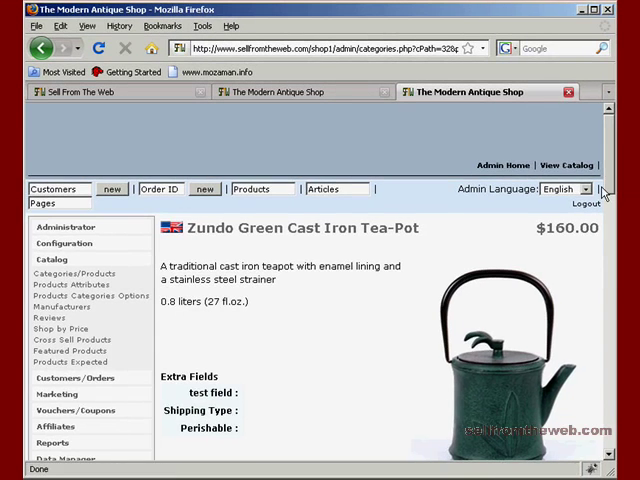
pyautogui.scroll(-3)
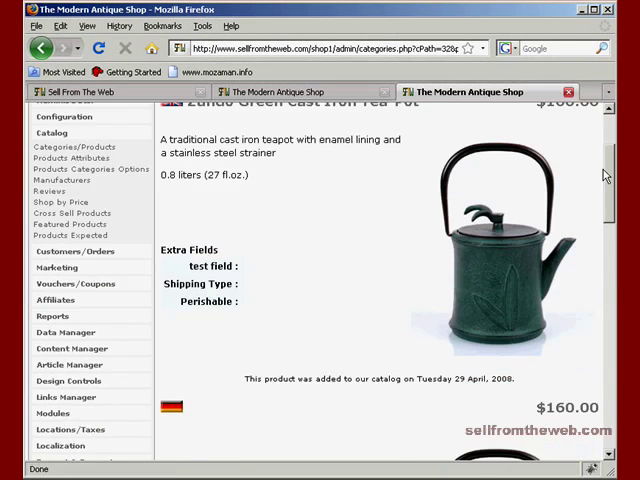
pyautogui.scroll(-3)
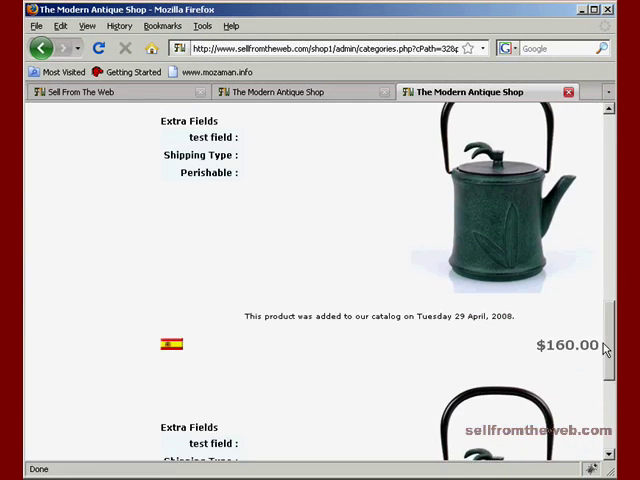
pyautogui.scroll(-3)
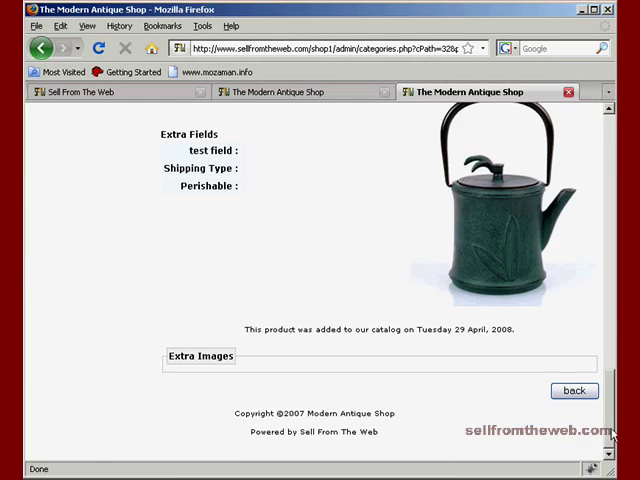
pyautogui.scroll(3)
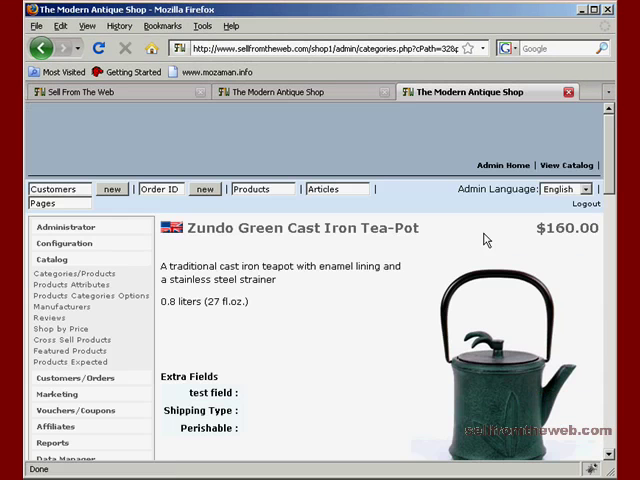
pyautogui.moveTo(72, 272)
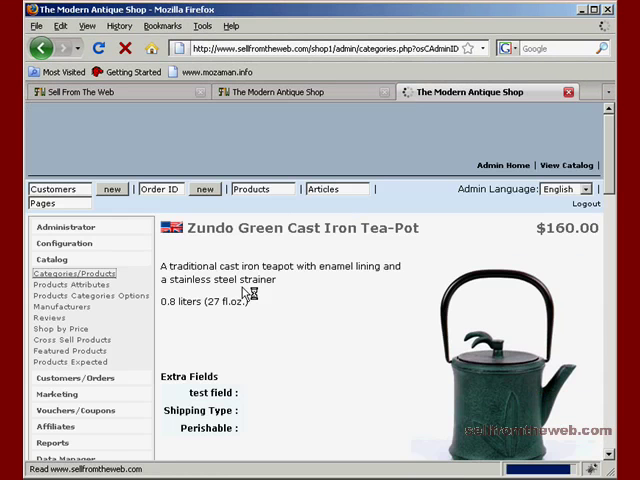
# Return to the Appliances list and select the Zundo teapot to confirm it is product ID 97.
pyautogui.click(72, 272)
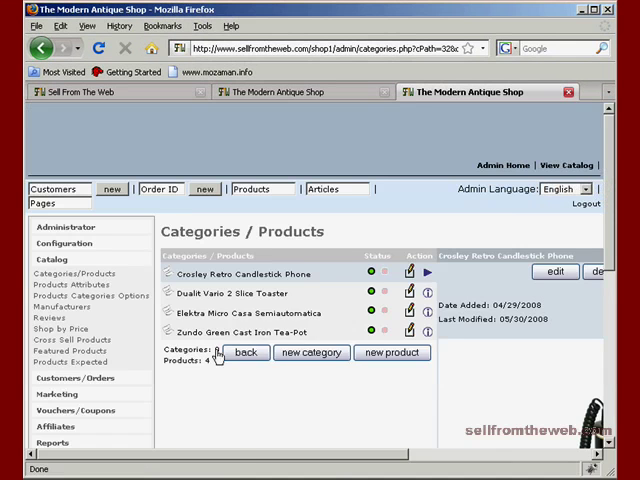
pyautogui.moveTo(388, 460)
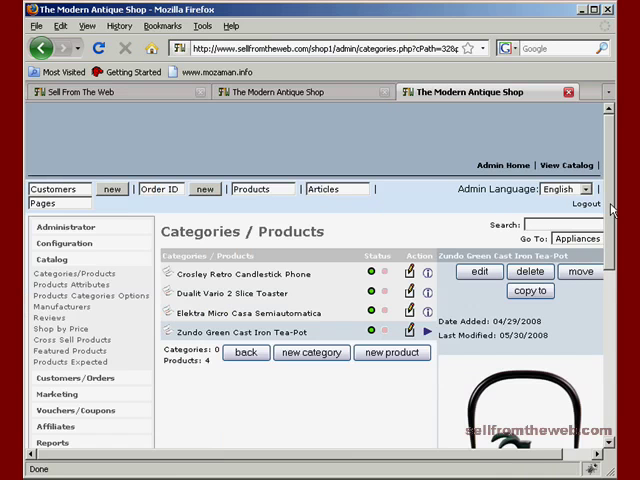
pyautogui.click(530, 290)
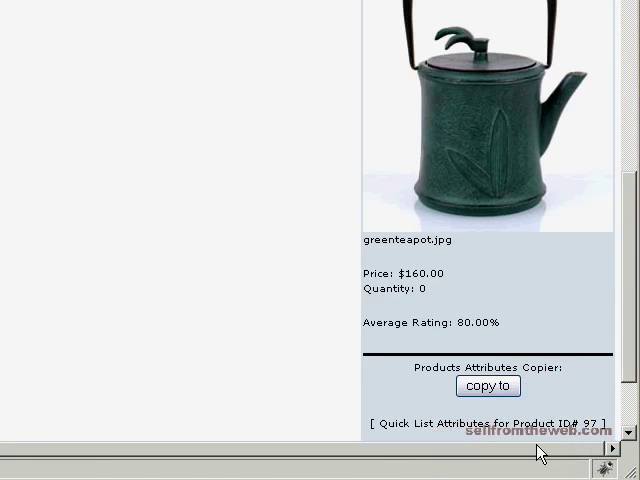
pyautogui.moveTo(630, 360)
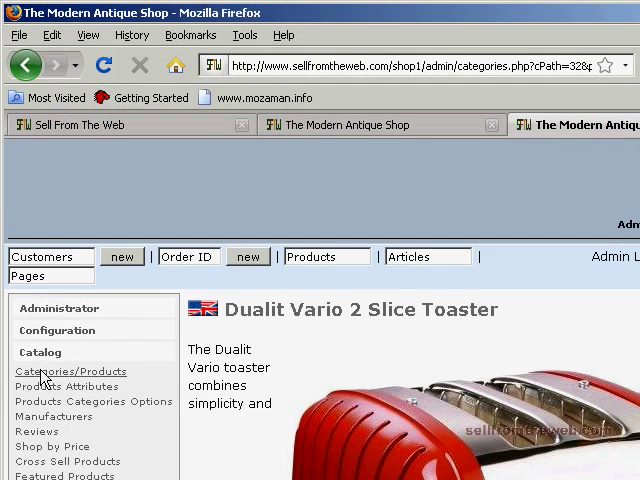
# Reopen the toaster's entry in Appliances with its $250.00 price and Attributes Copier.
pyautogui.click(72, 372)
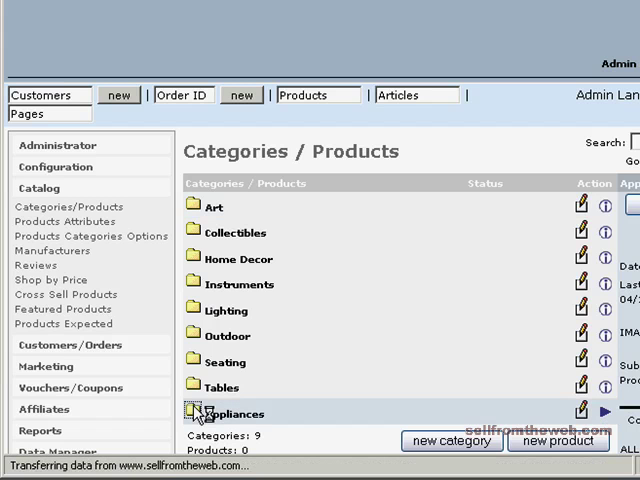
pyautogui.click(236, 412)
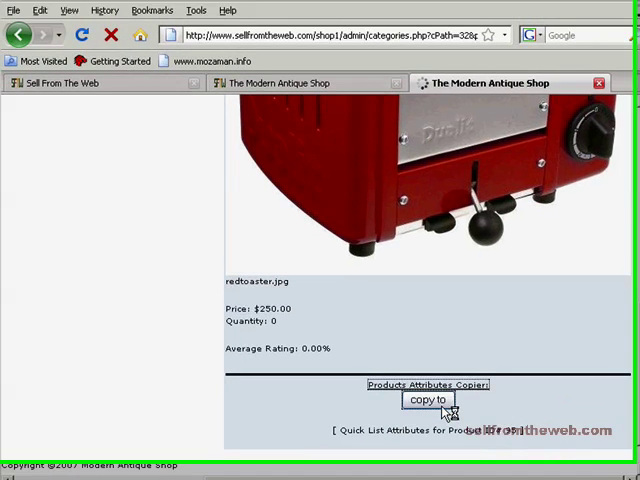
# Set the copier to copy the toaster's (#95) attributes to product #97 and review the ticked options.
pyautogui.click(428, 400)
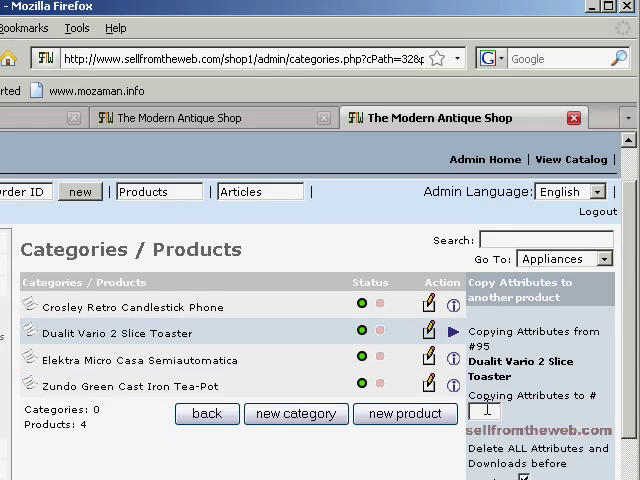
pyautogui.write('97')
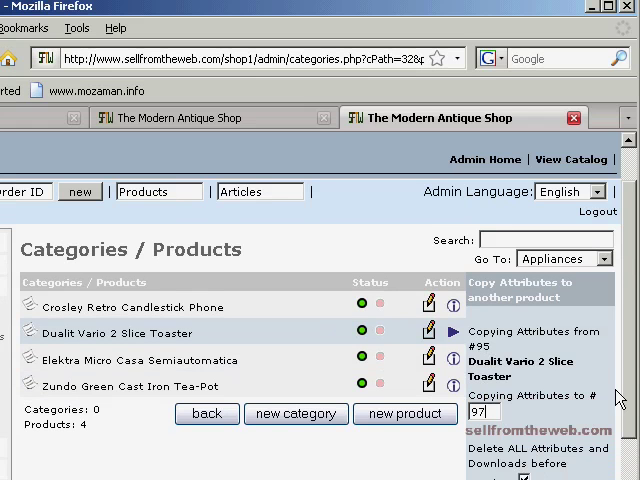
pyautogui.scroll(-3)
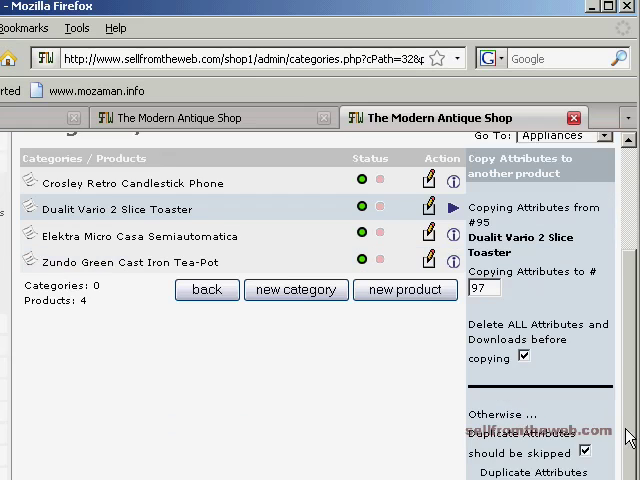
pyautogui.scroll(-3)
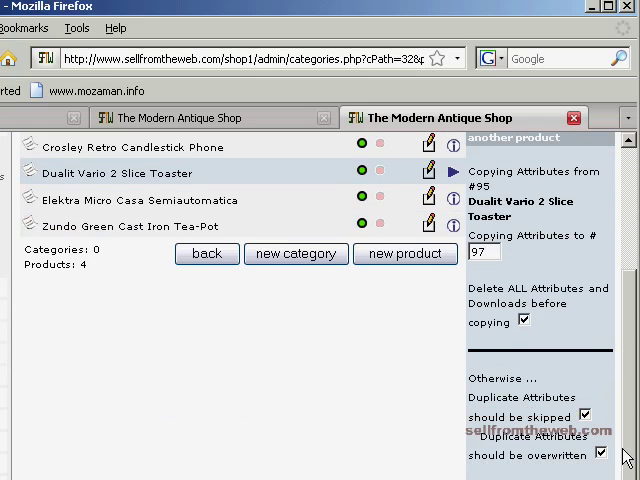
pyautogui.moveTo(558, 416)
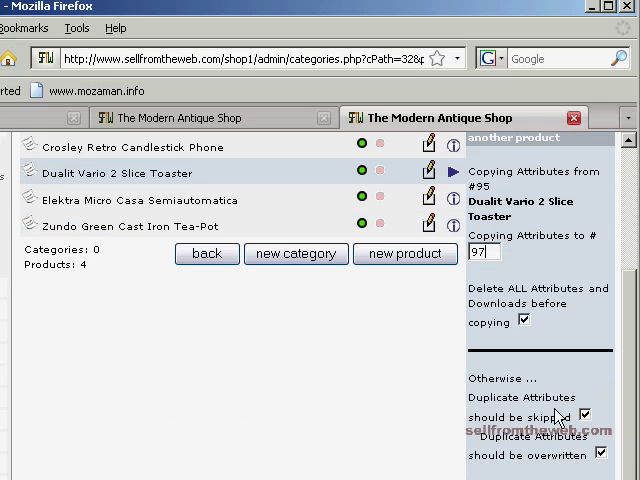
pyautogui.moveTo(624, 384)
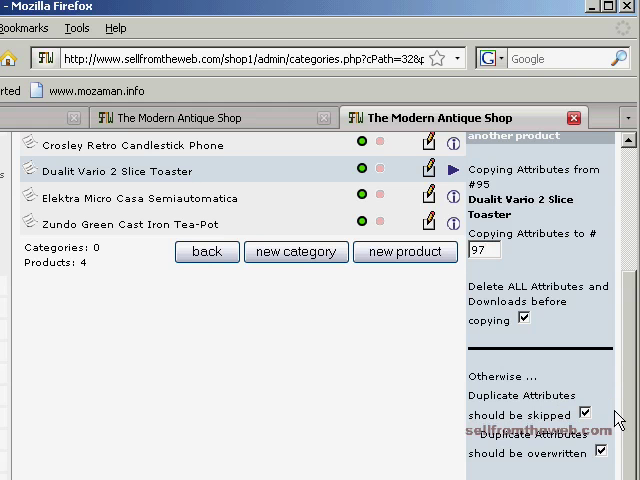
pyautogui.scroll(-3)
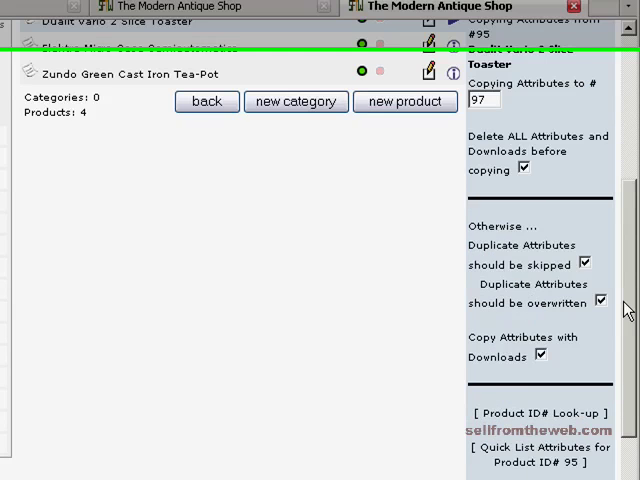